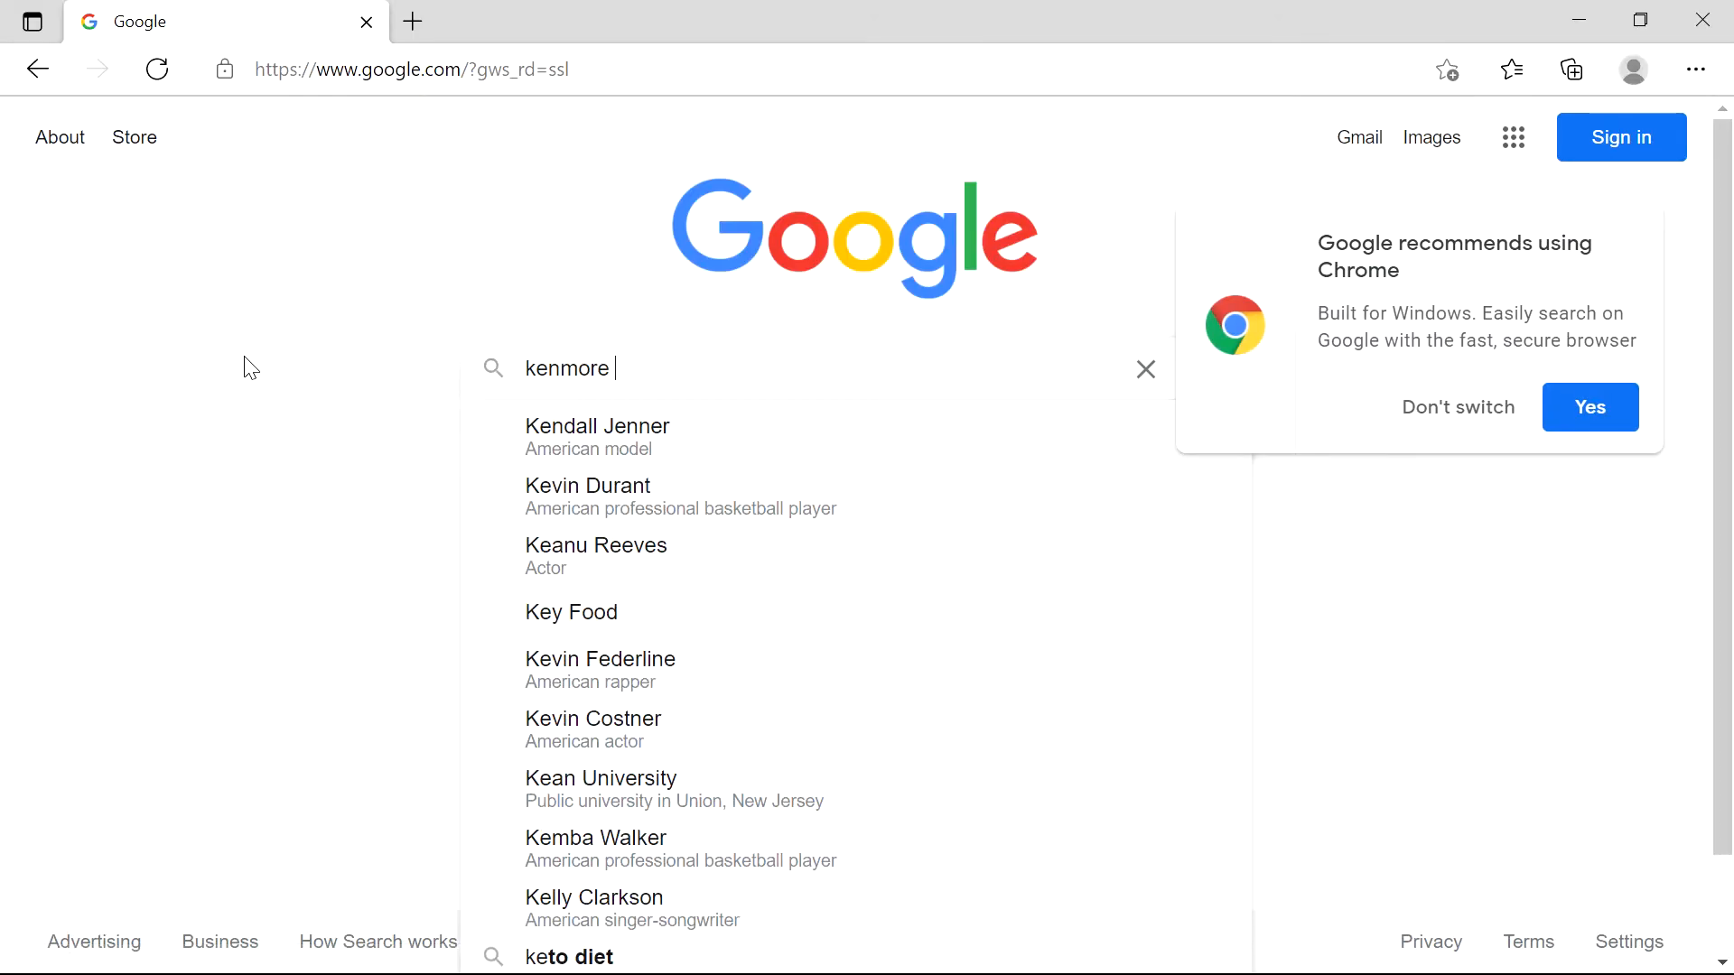
- Enter 'kenmore elite 795 temperatu' so 'temperature sensor' appears as a suggestion
text(elite)
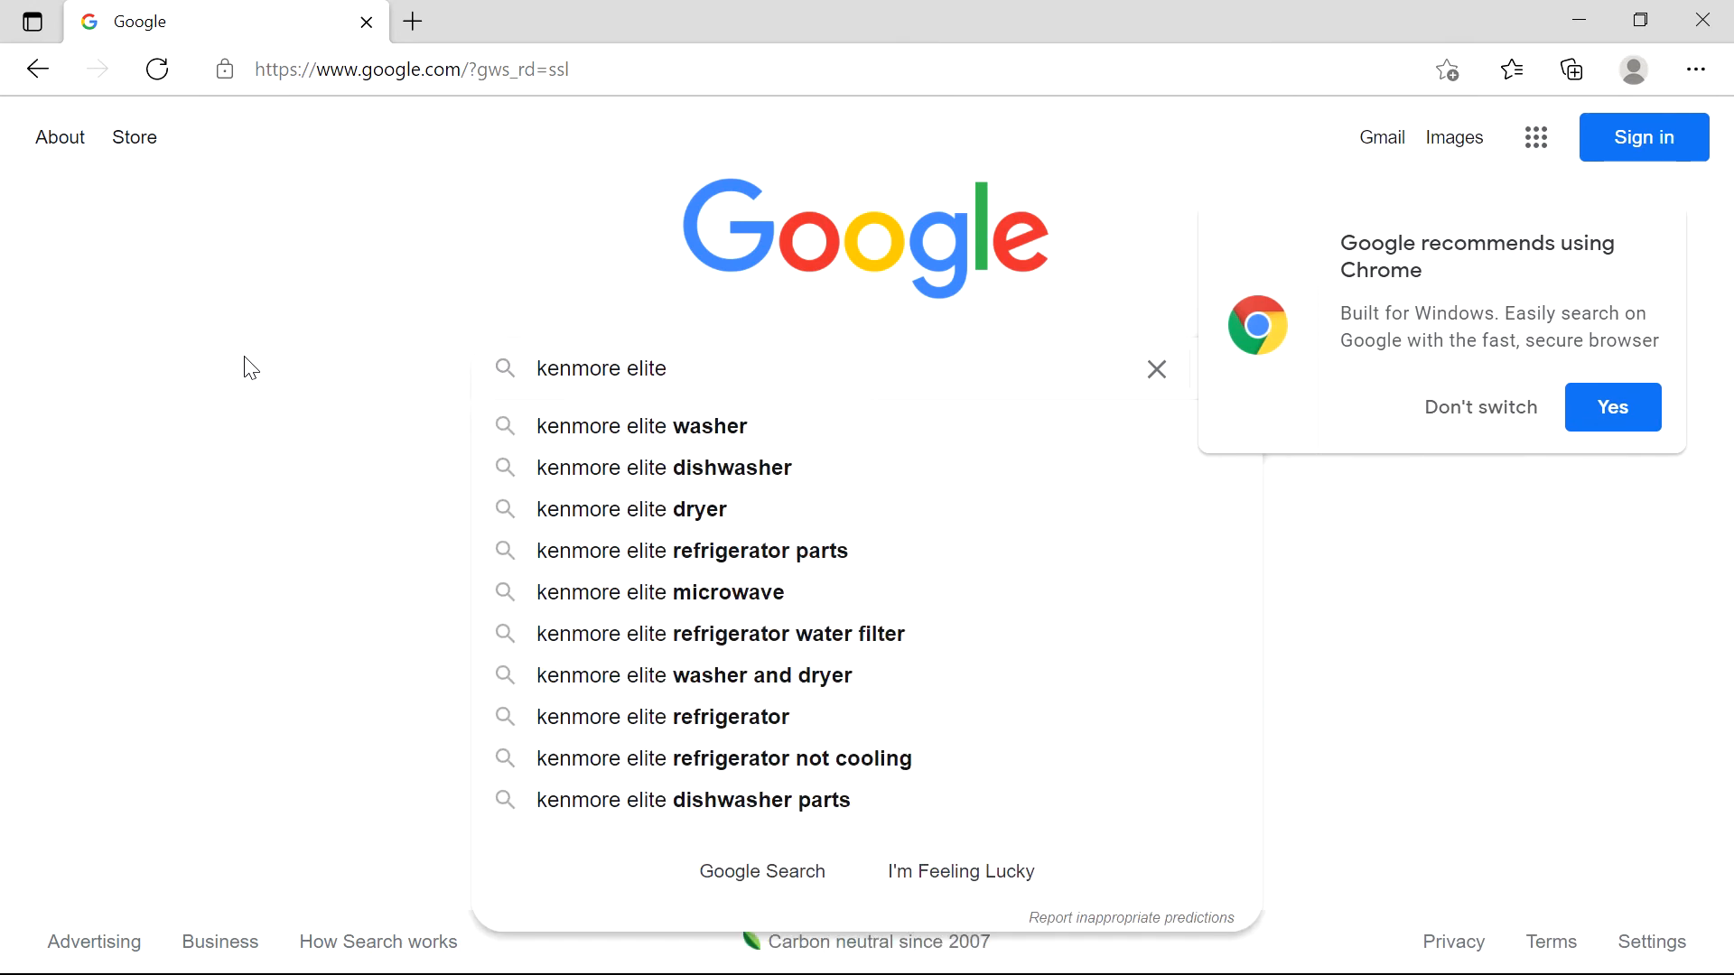
text(795 tempe)
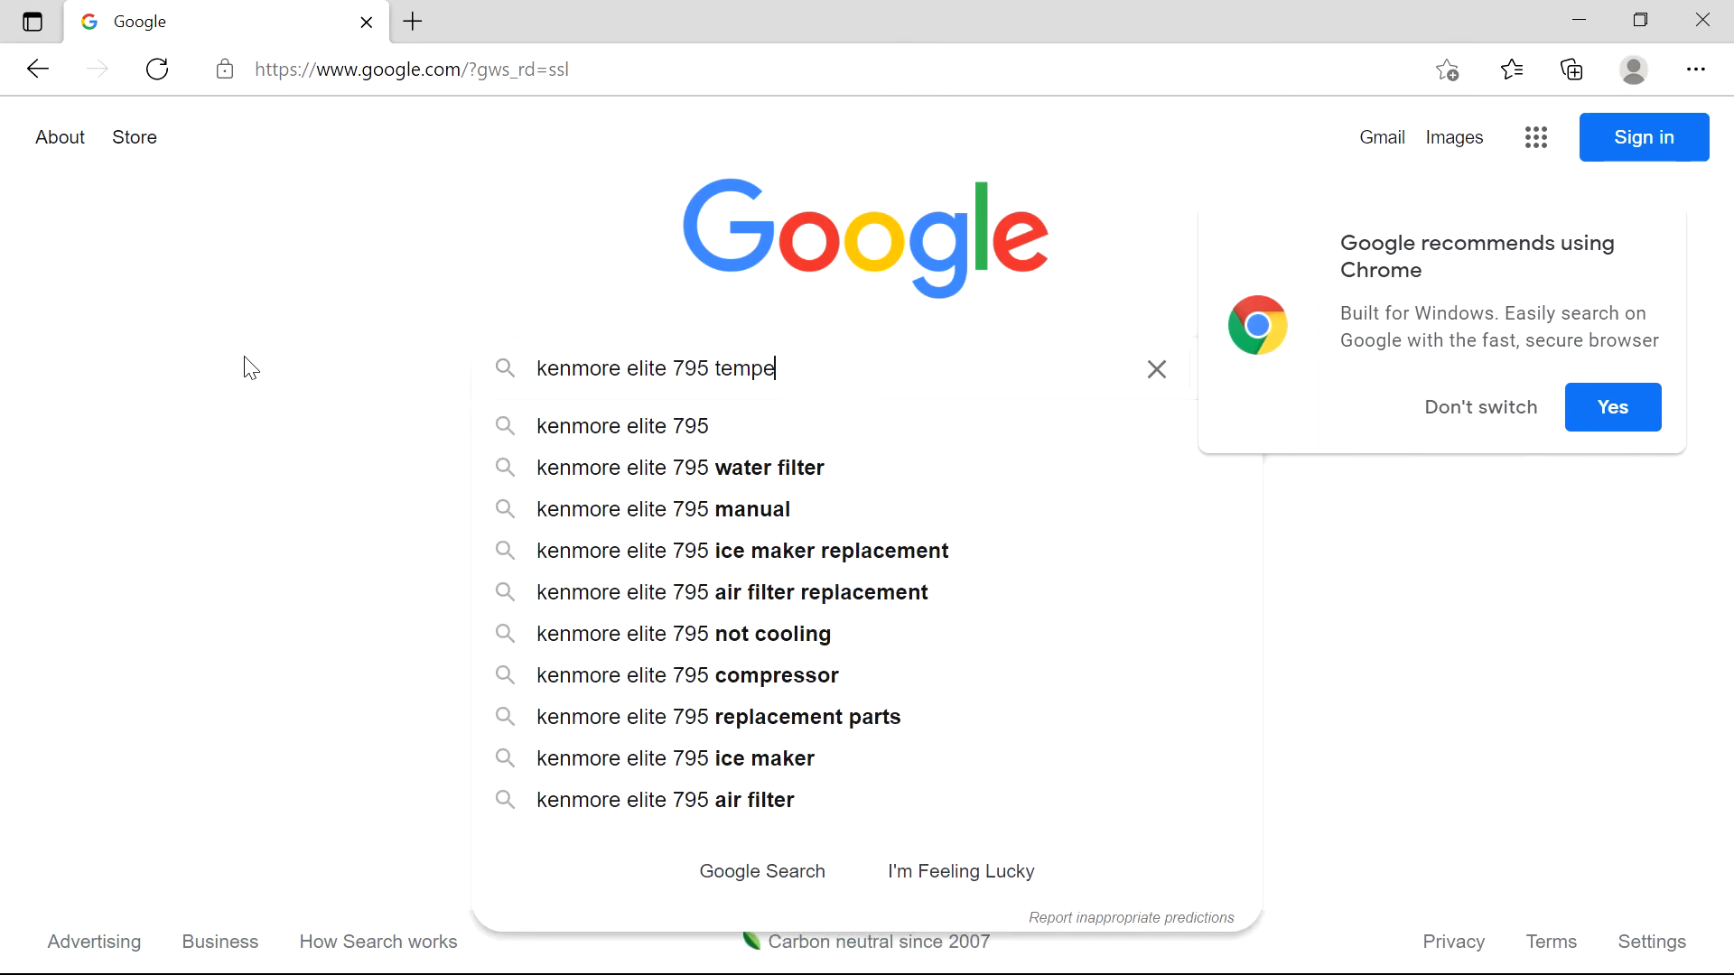
text(ratu)
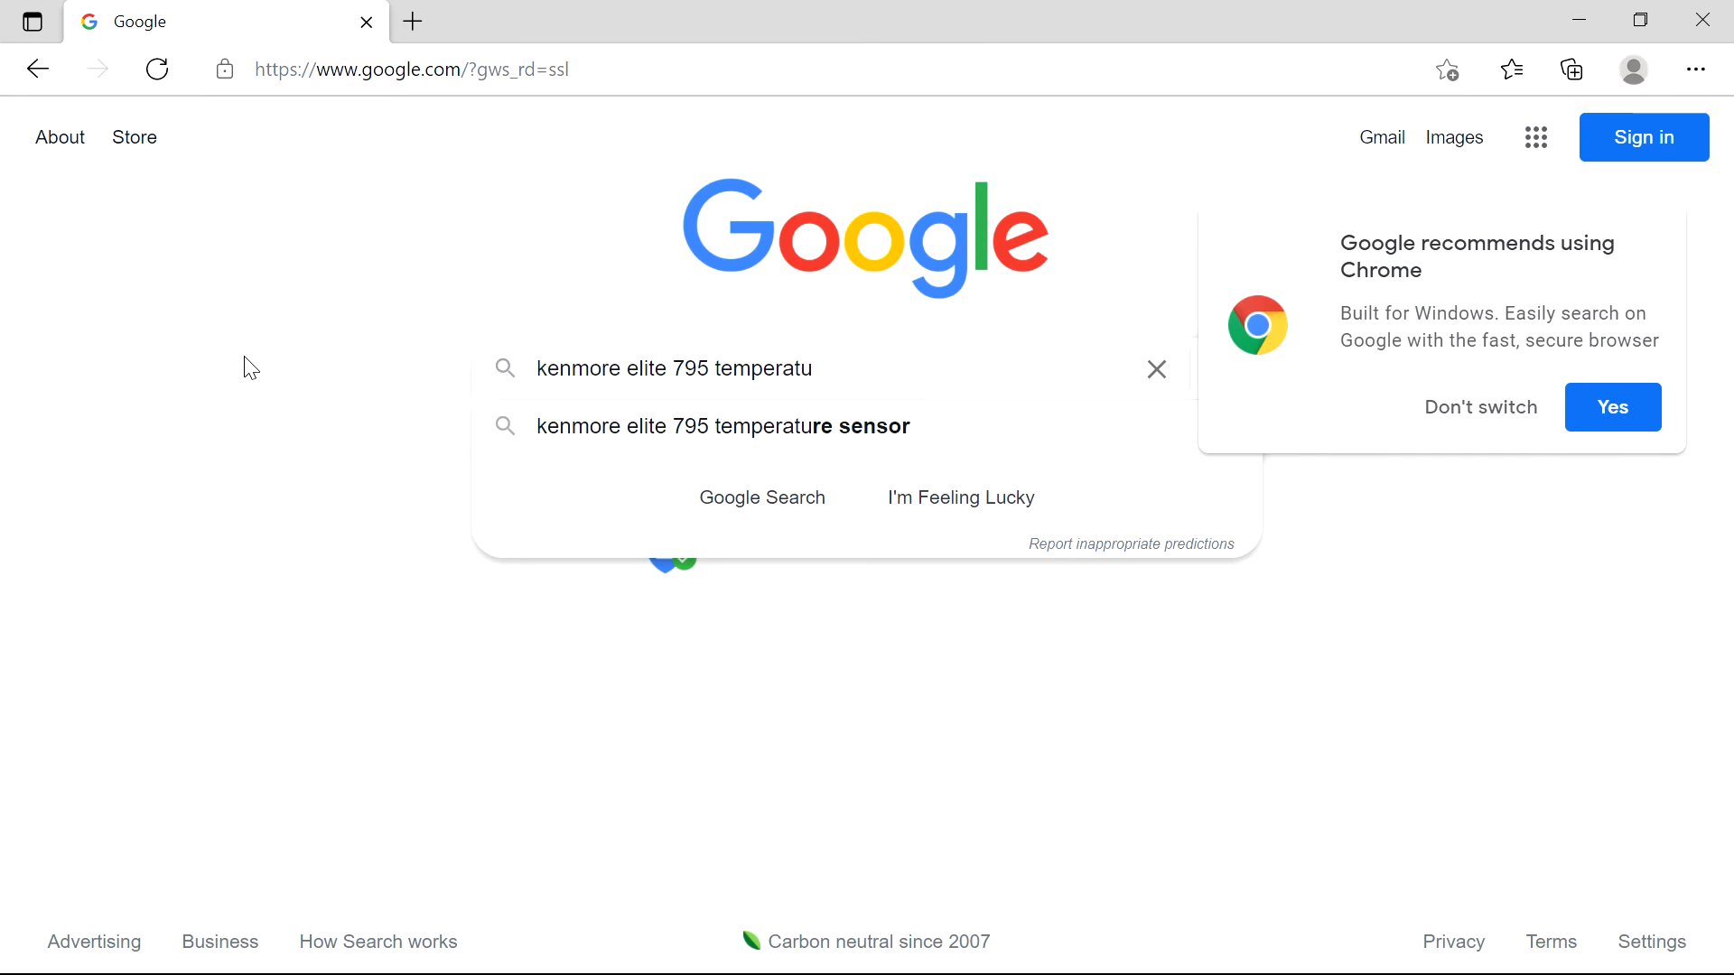
- Search 'kenmore elite 795 temperature sensor' and browse its image results of sensor parts and diagrams
click(722, 426)
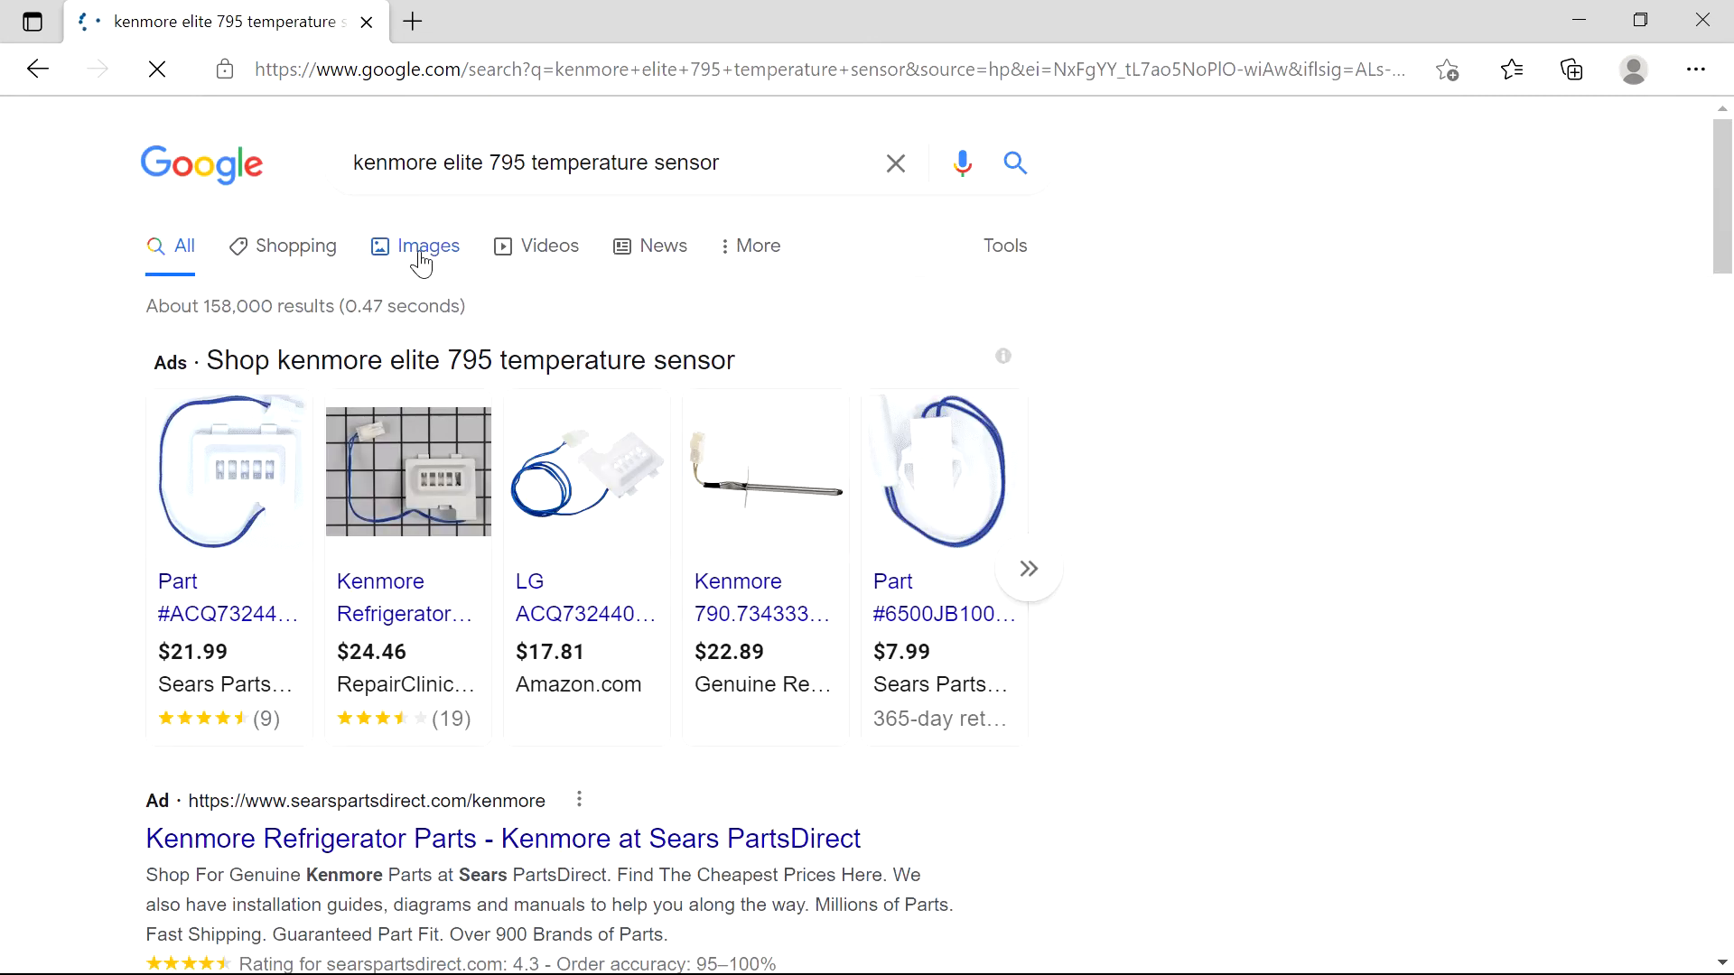
click(425, 246)
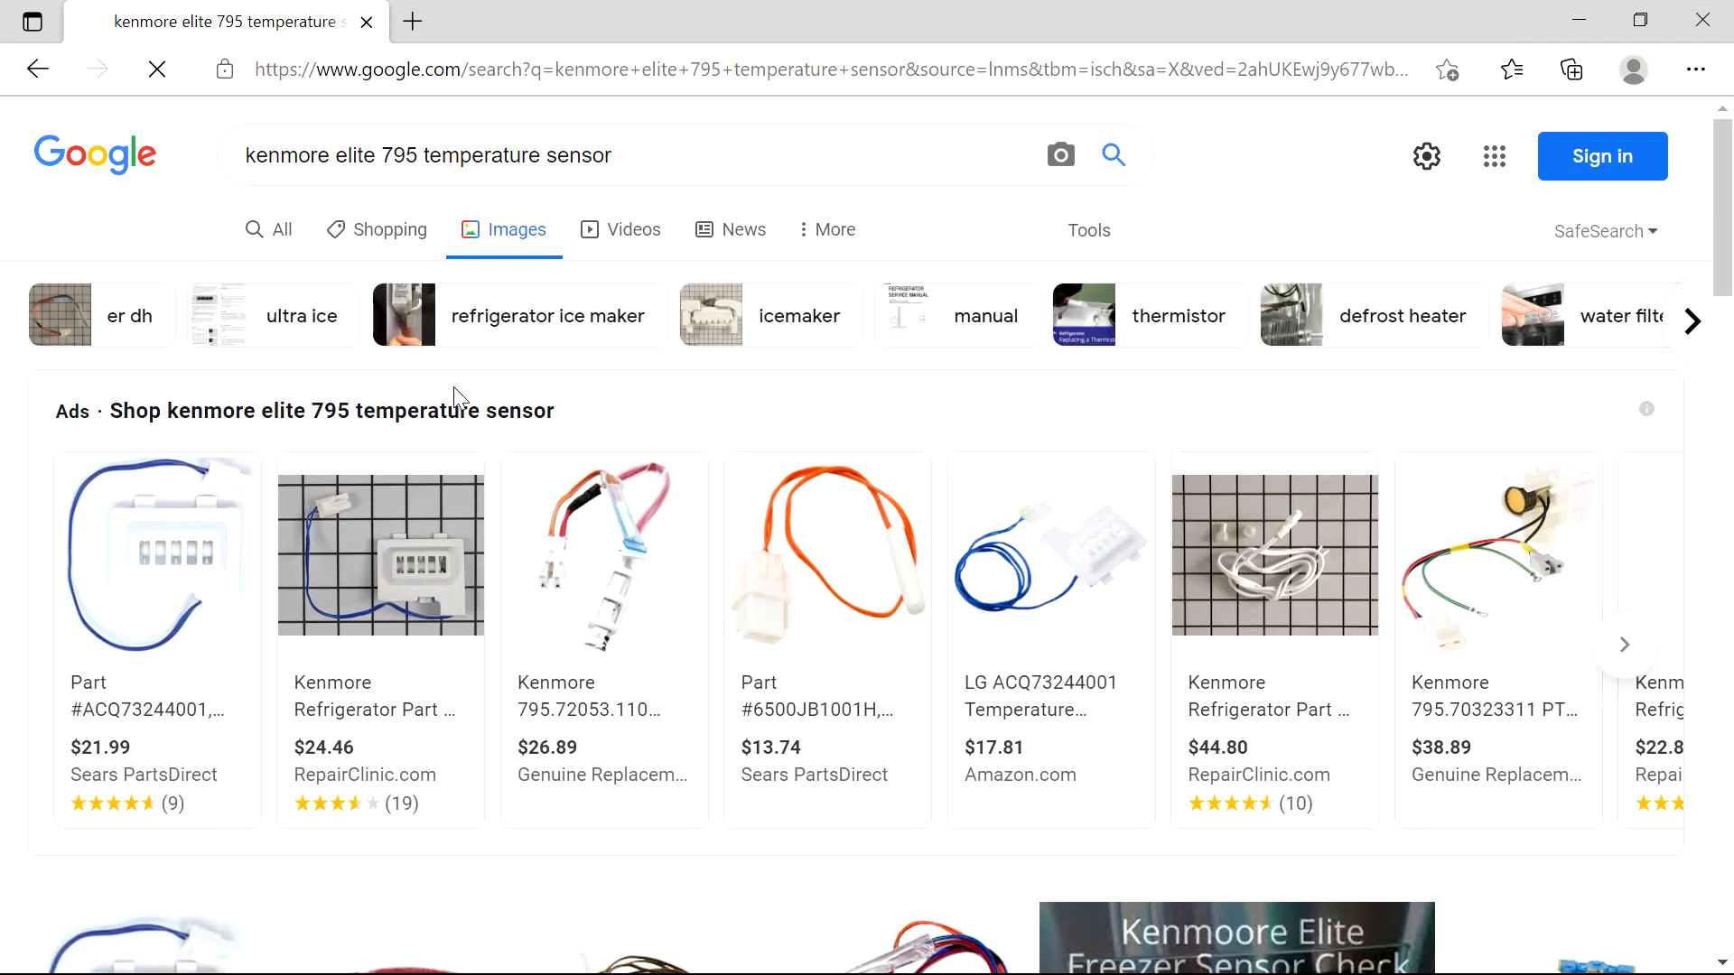
scroll(down, 3)
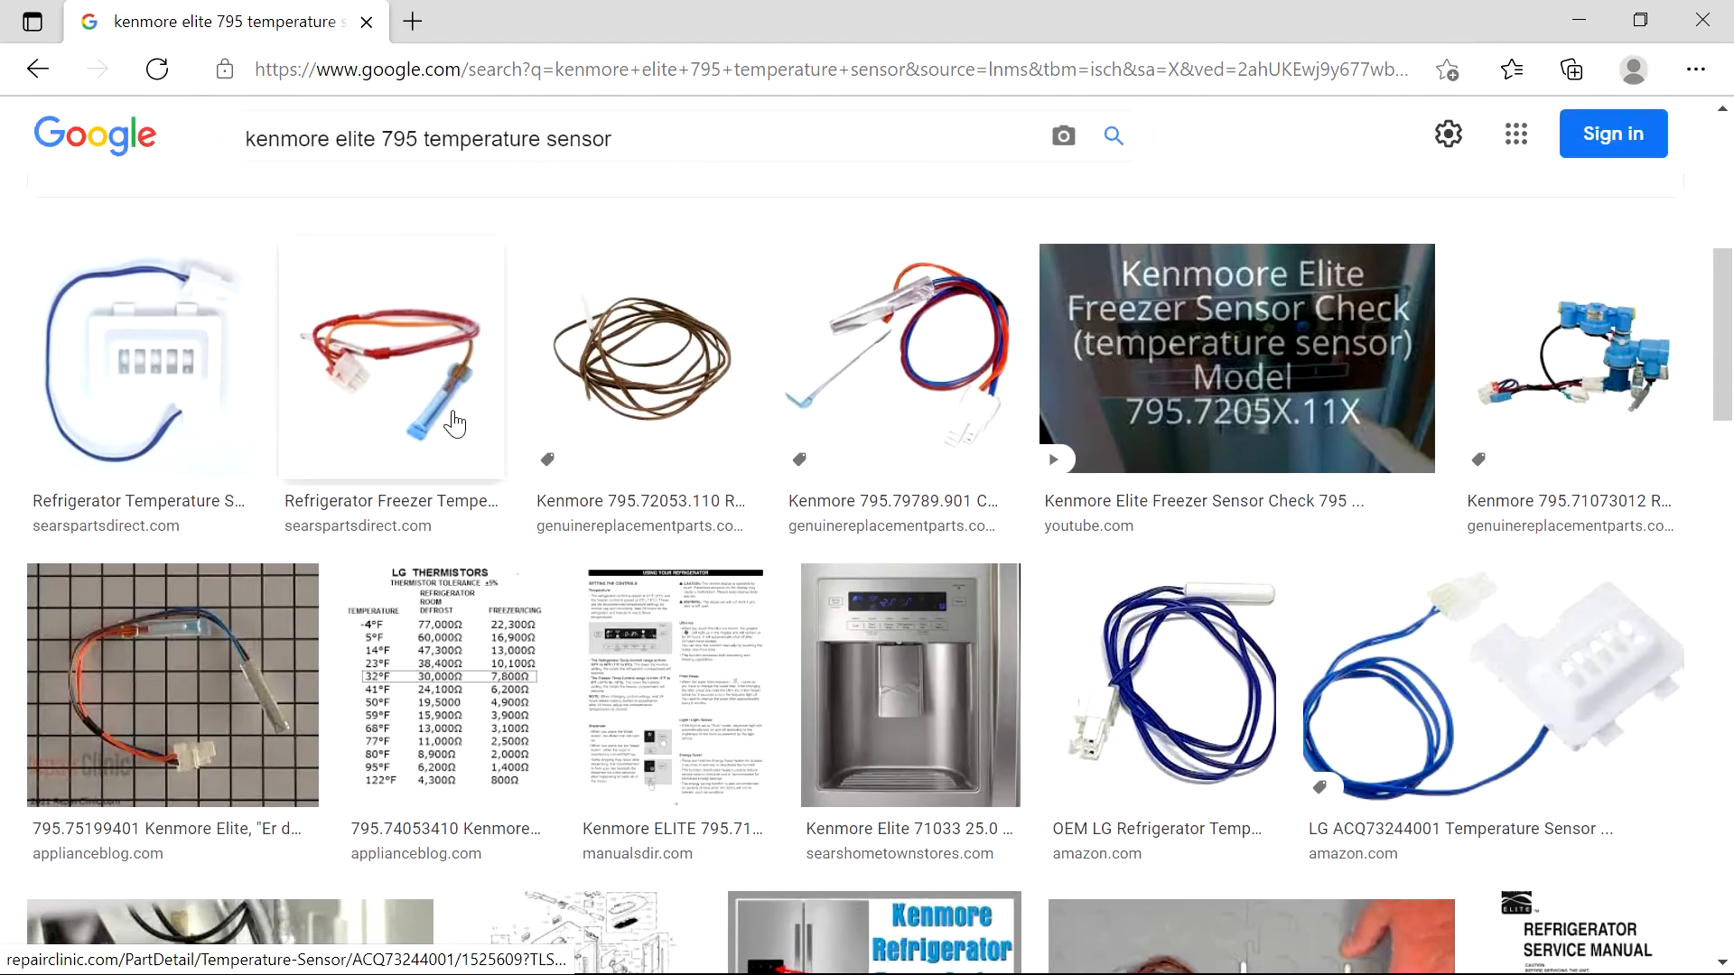